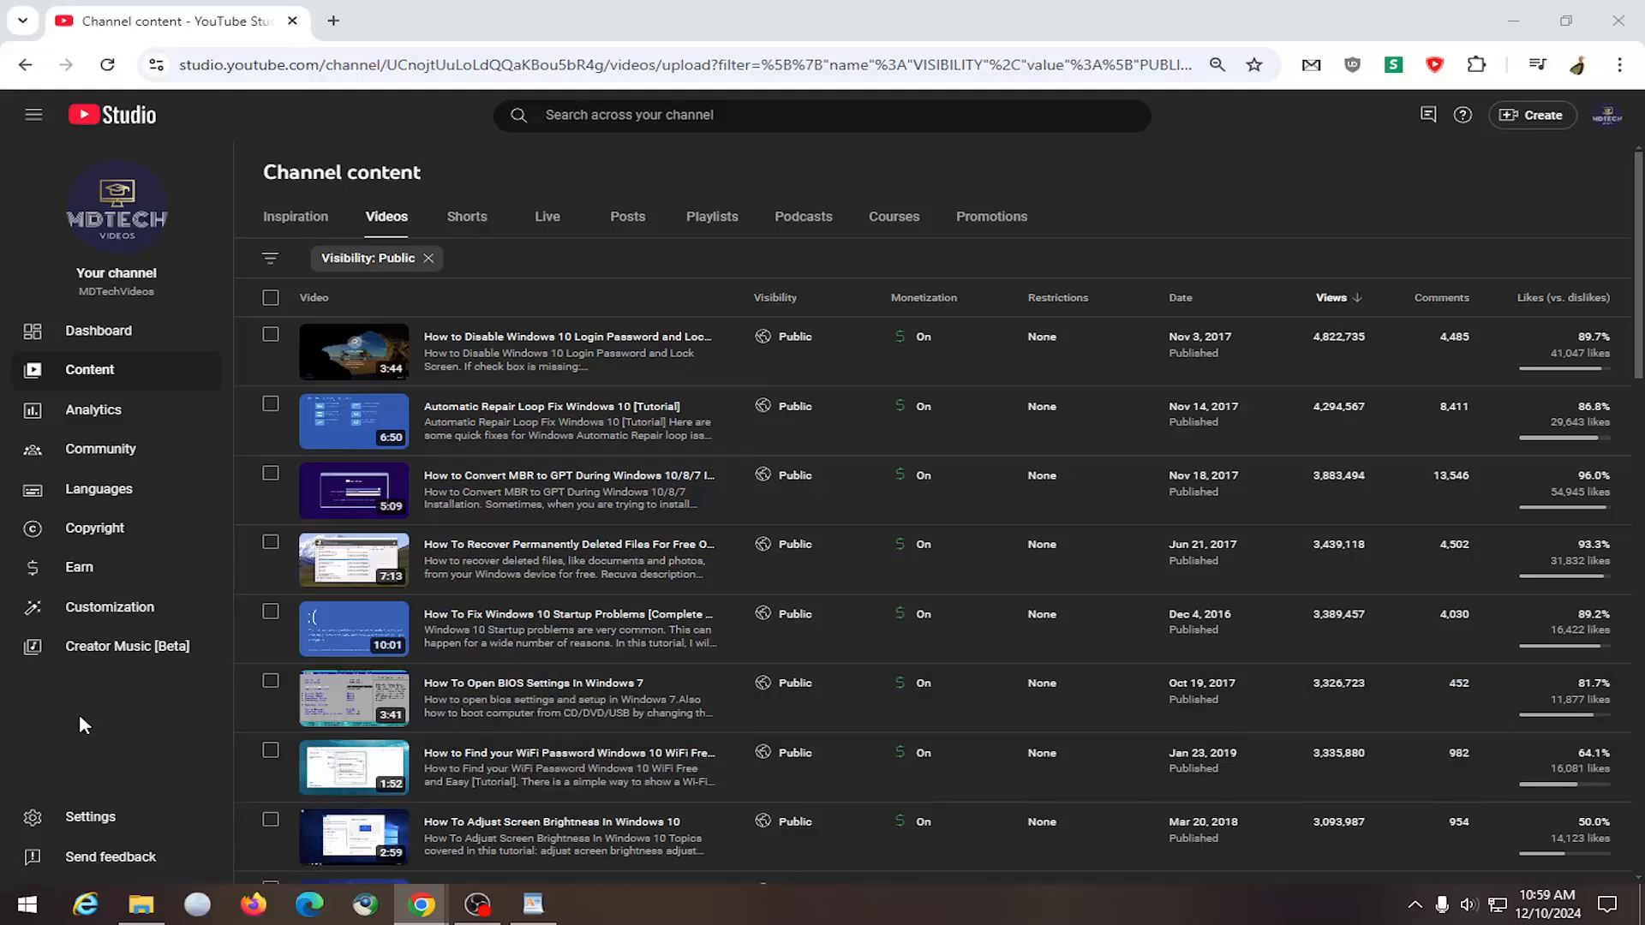
Step: Go to the Customization section of YouTube Studio to reach the channel Profile settings
click(110, 606)
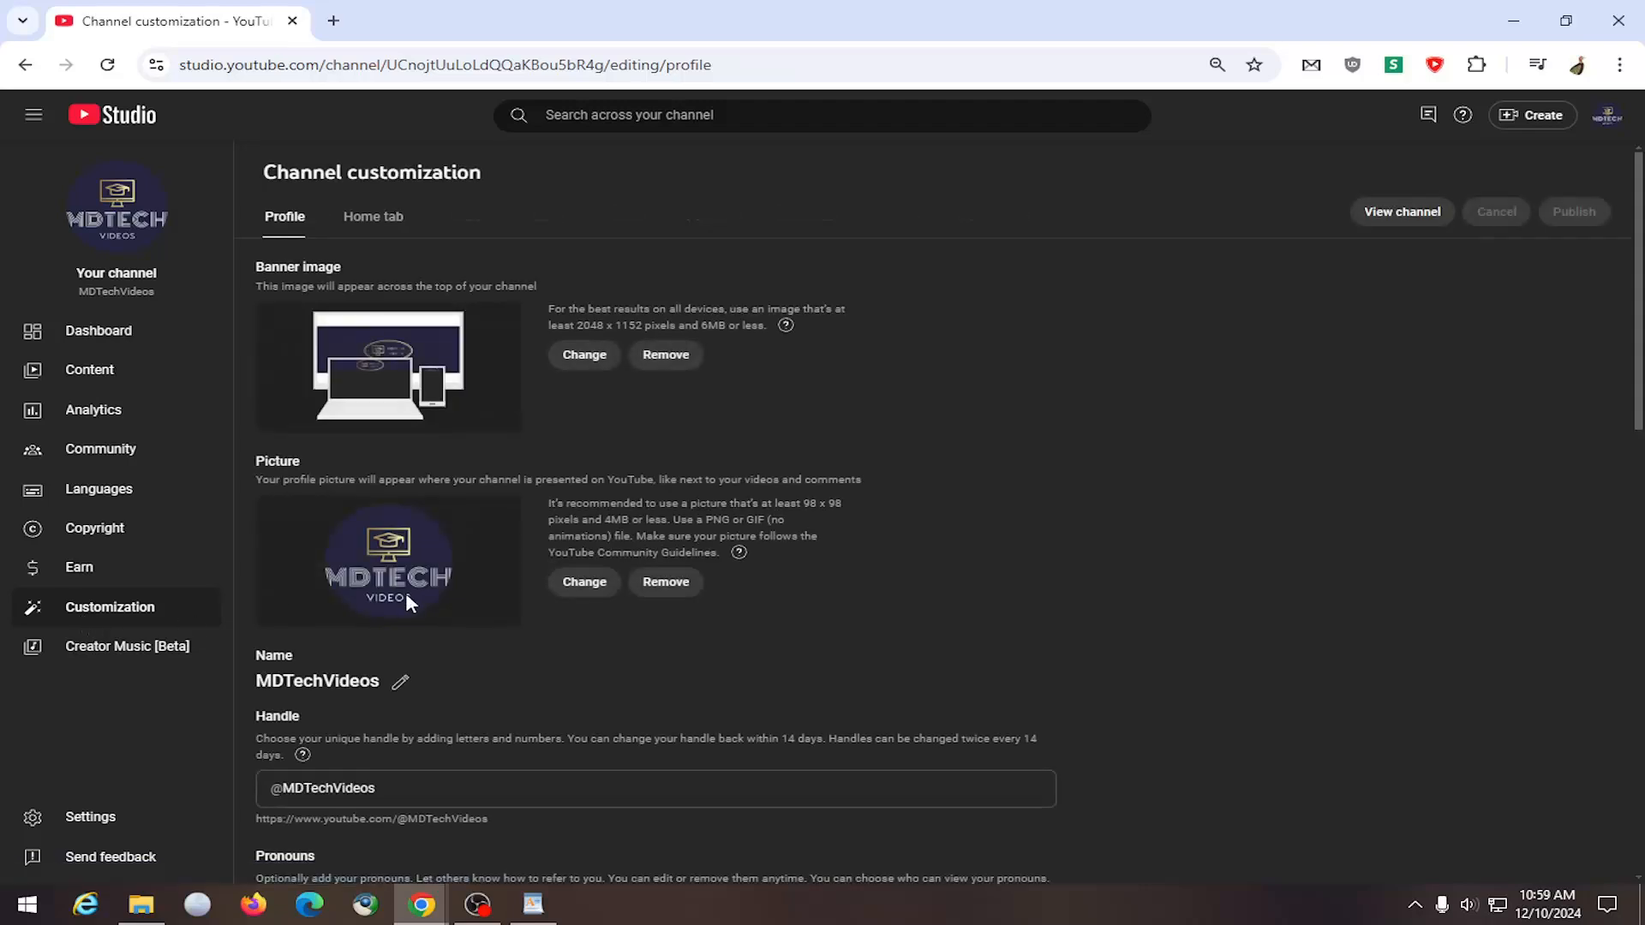
scroll(down, 3)
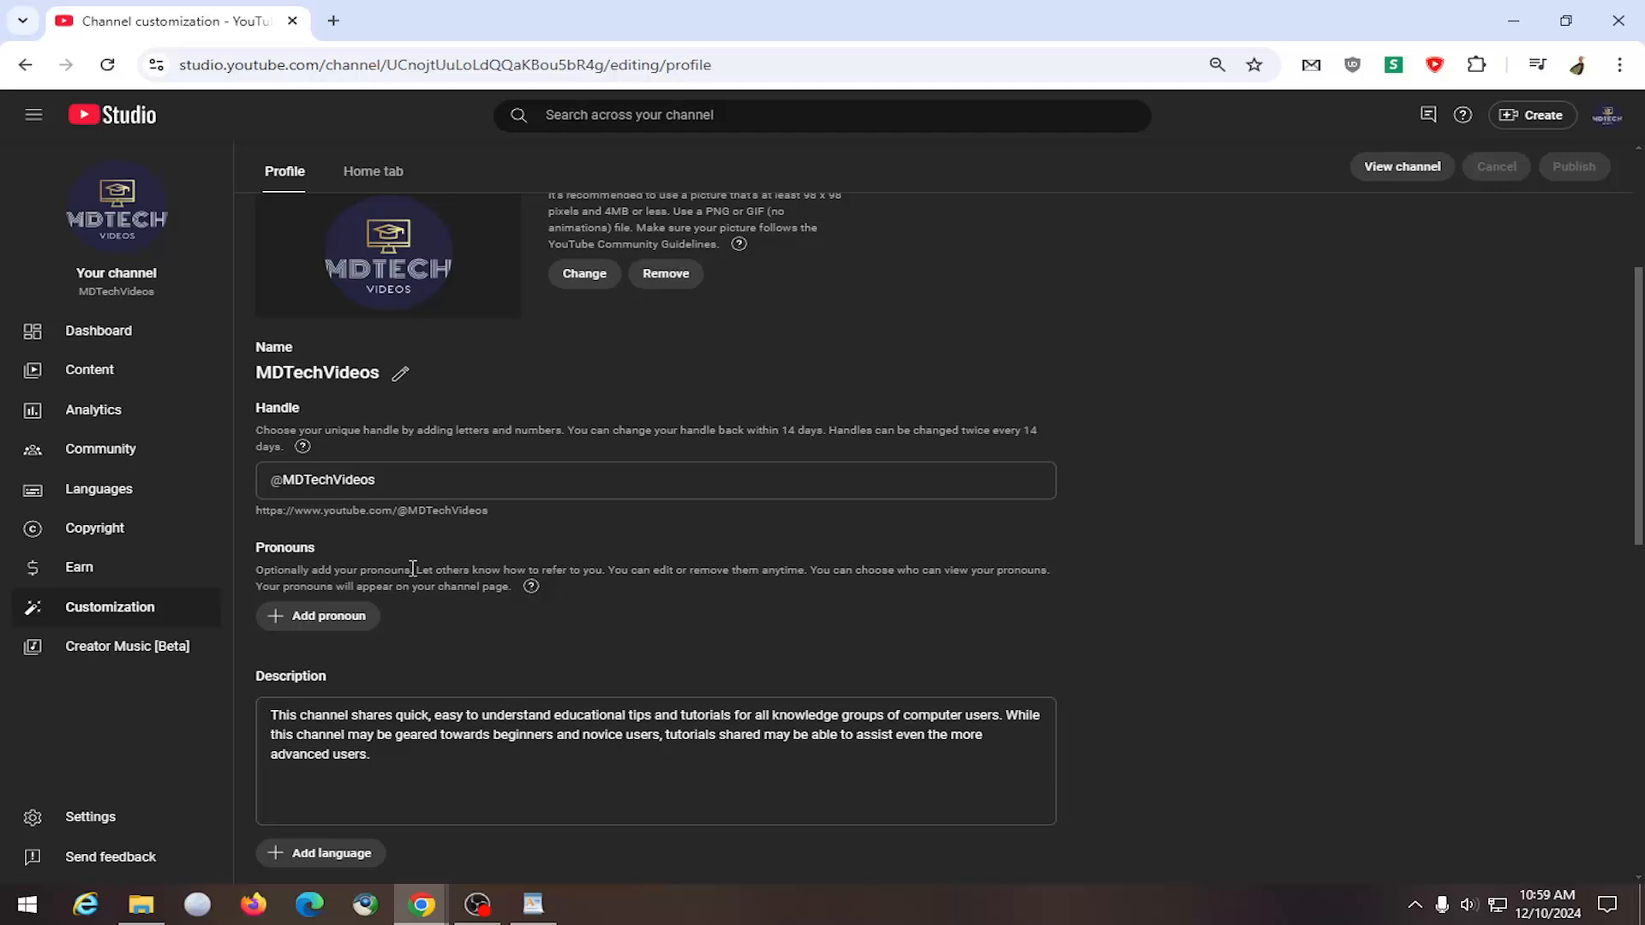
mouse_move(612, 574)
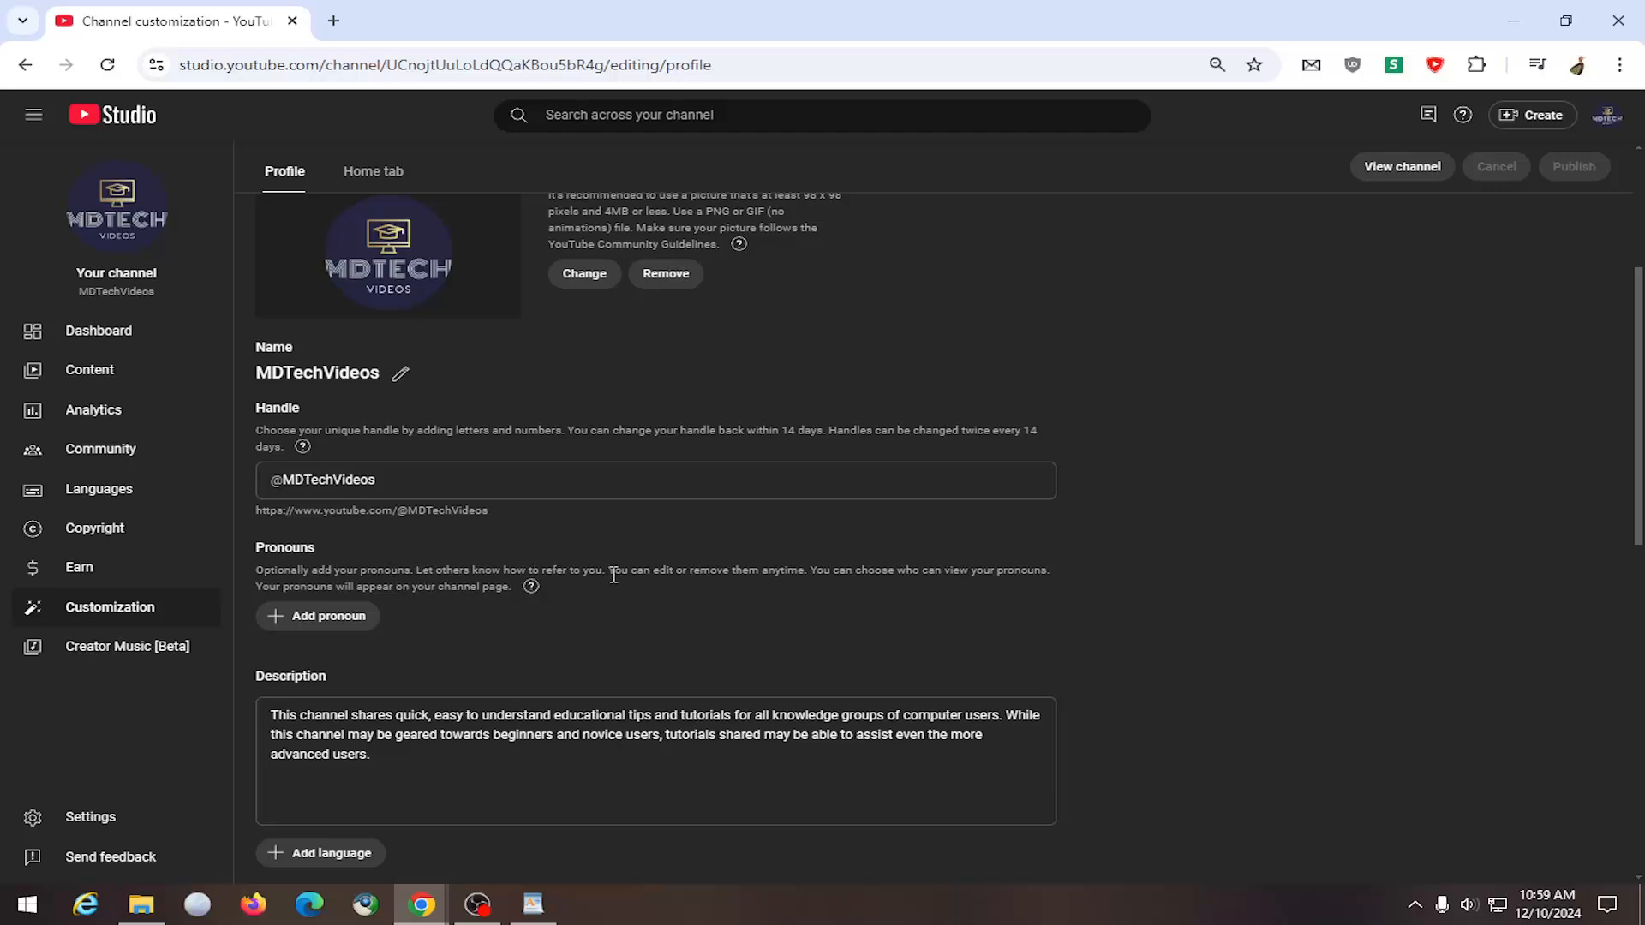
mouse_move(781, 575)
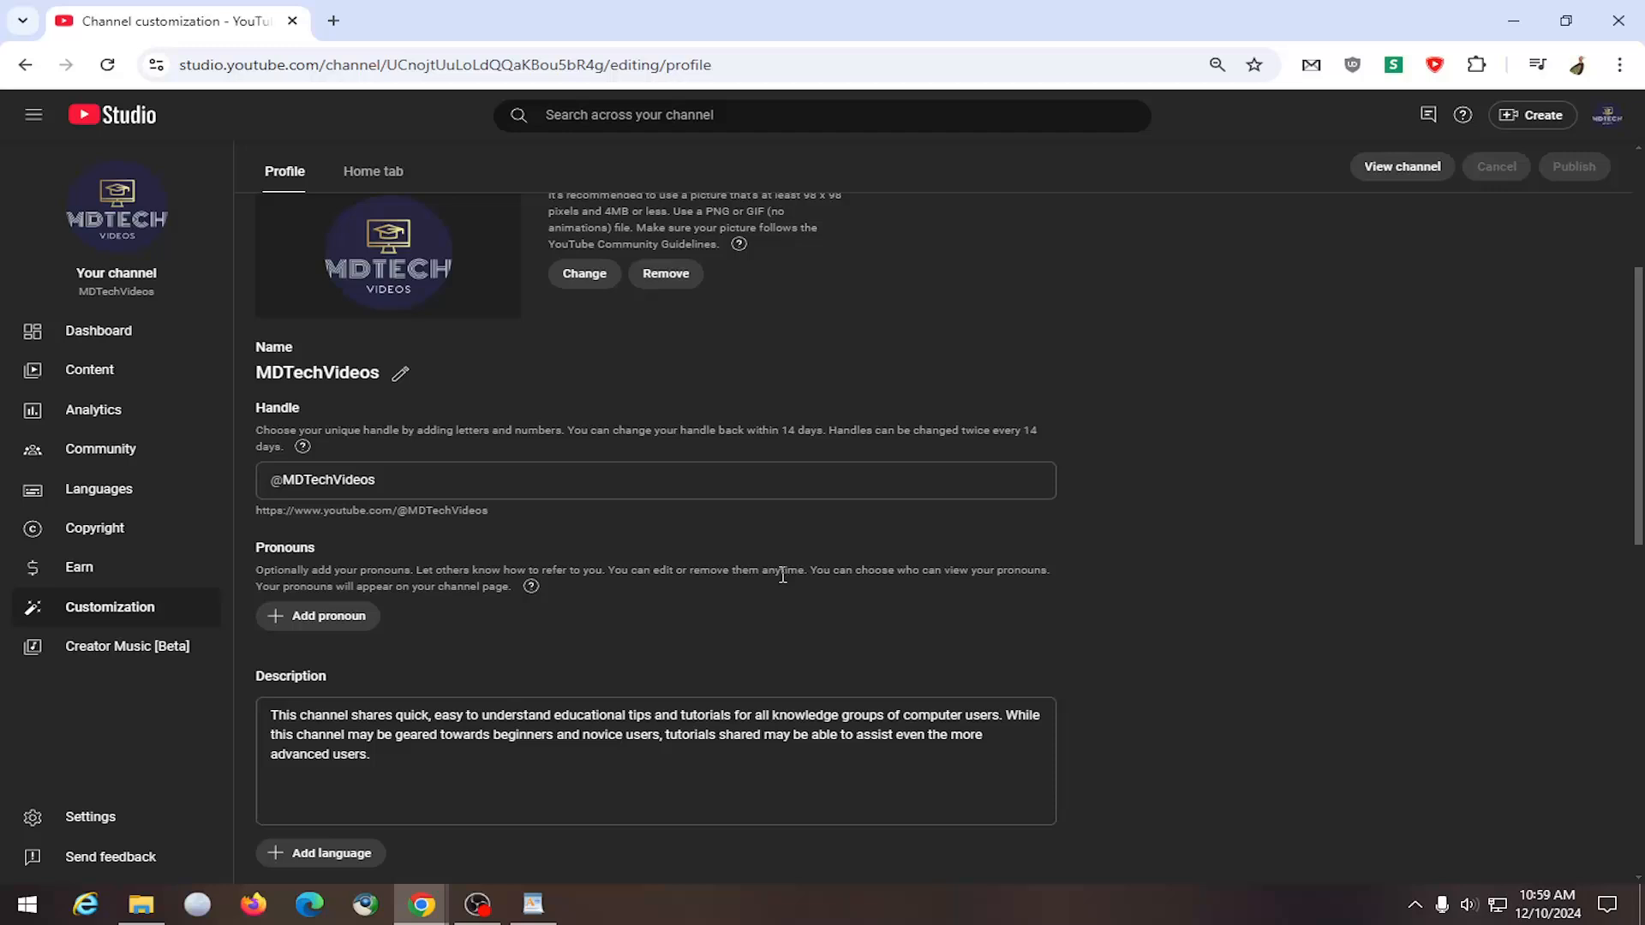
mouse_move(1033, 572)
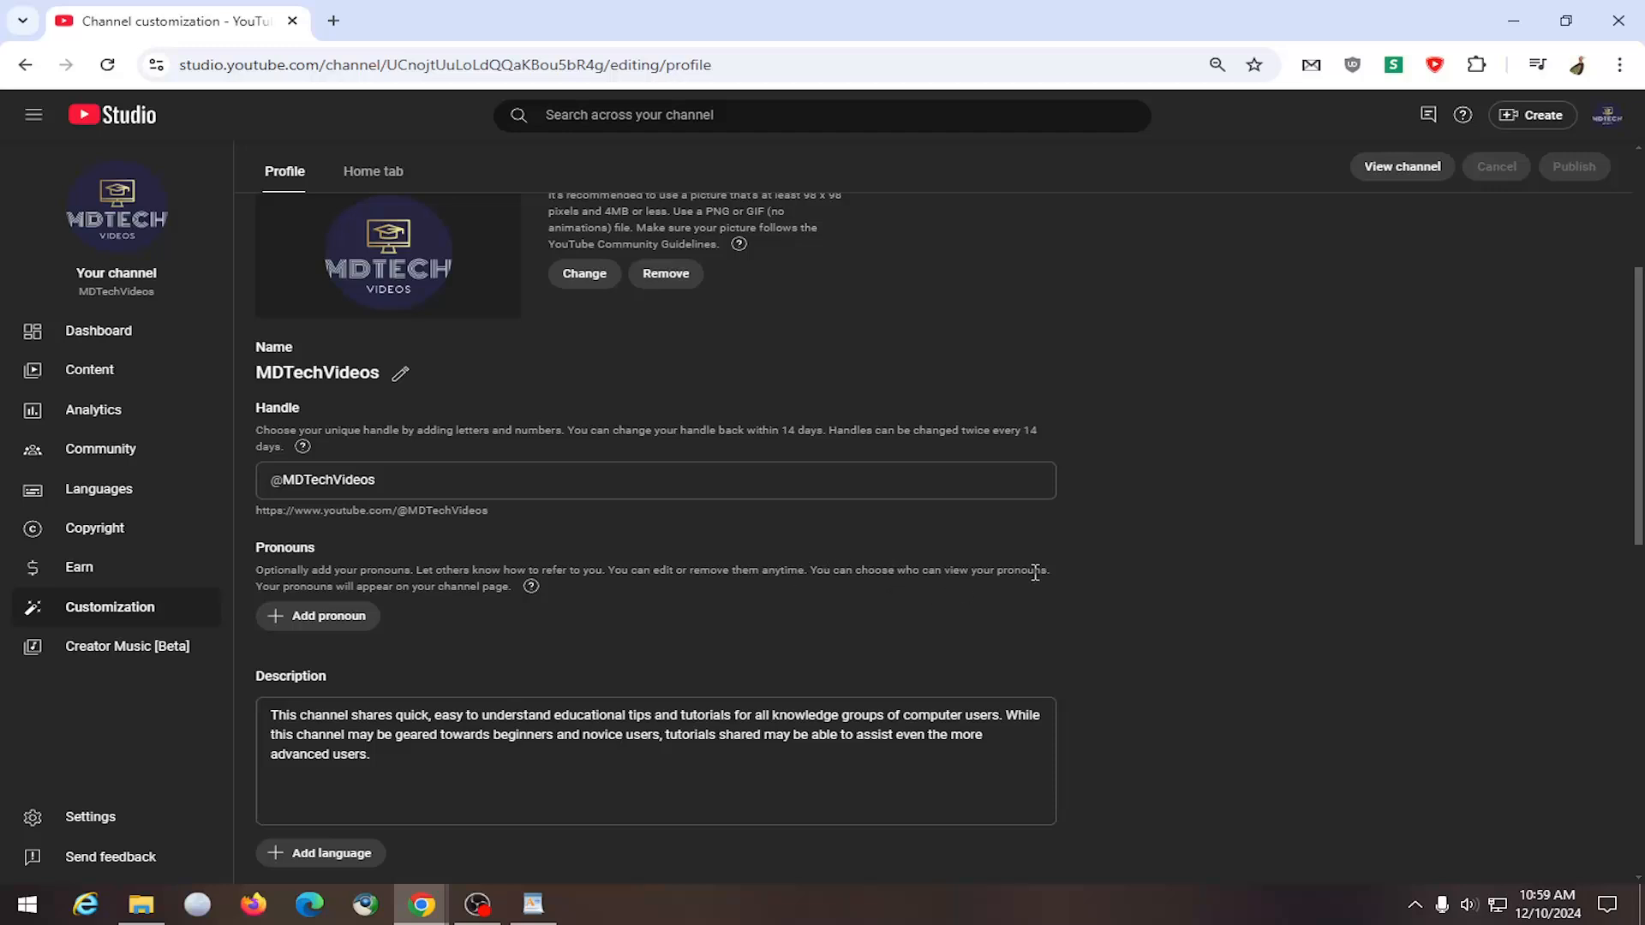
mouse_move(317, 615)
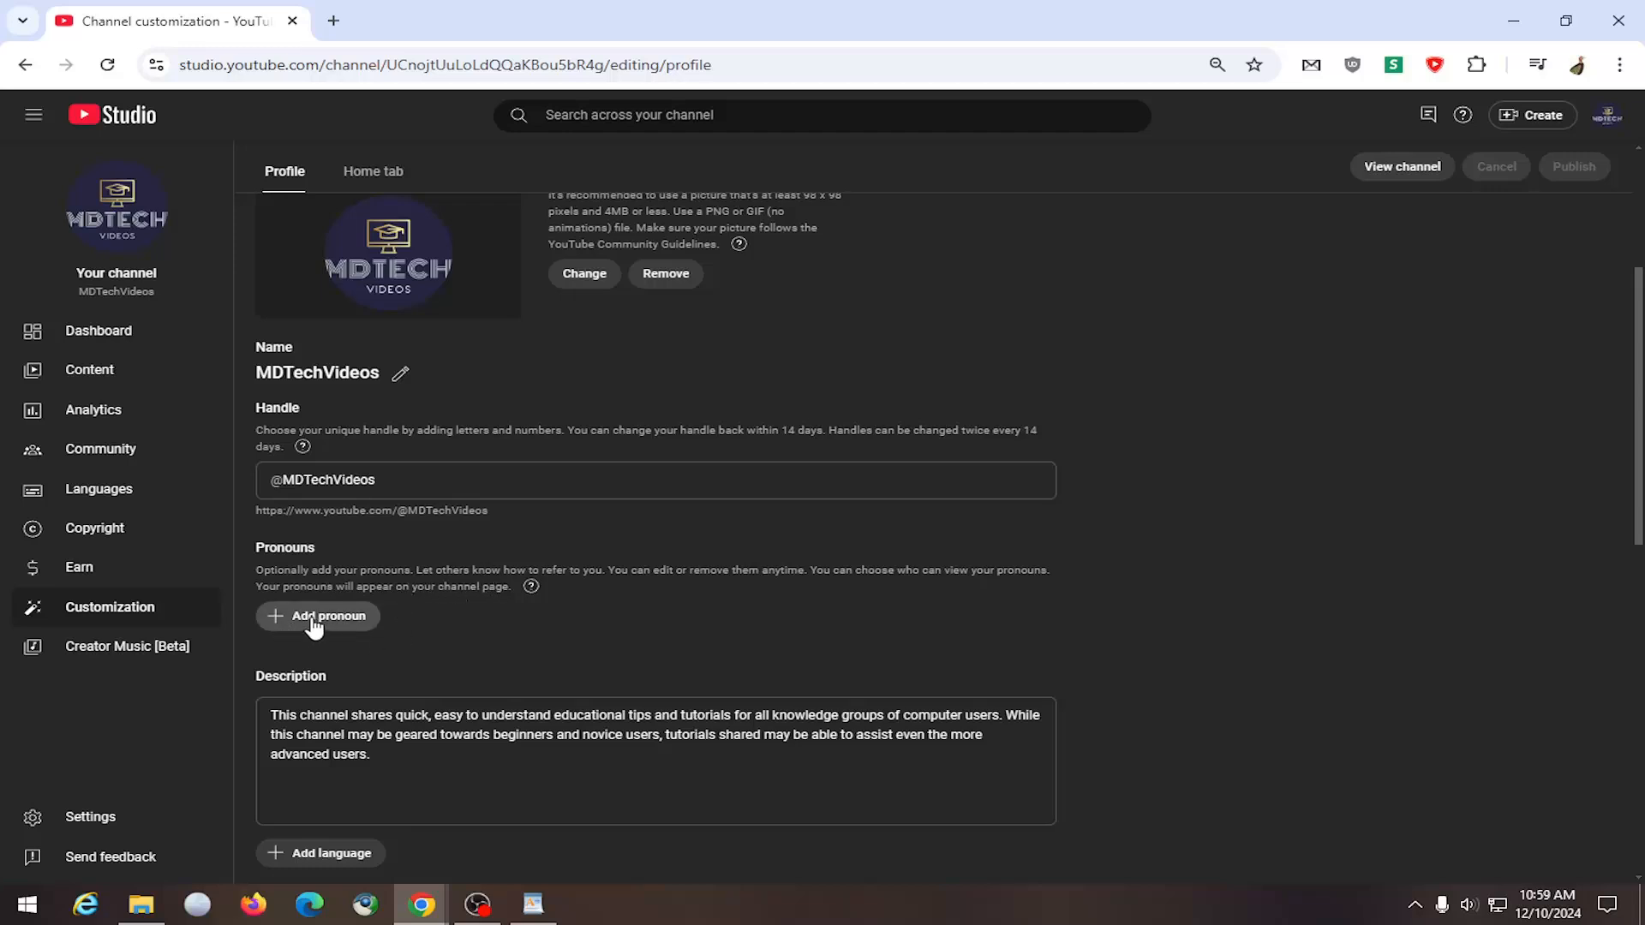
Step: Add a Pronouns field to the profile and set its visibility to 'Visible to only my subscribers'
click(317, 615)
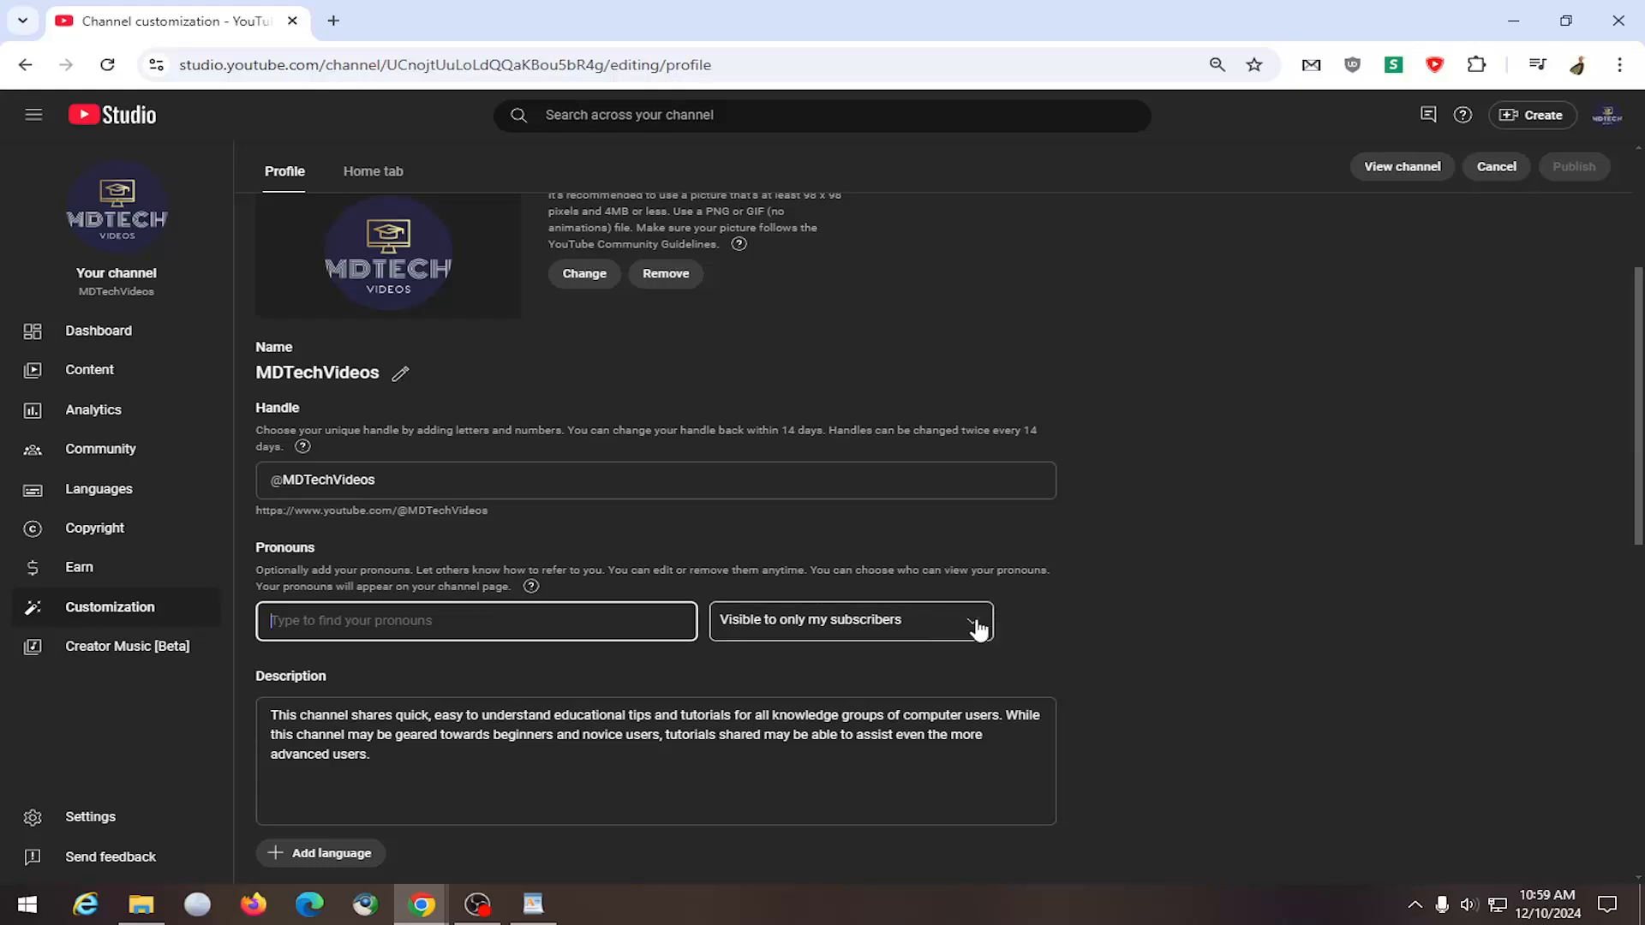
click(849, 619)
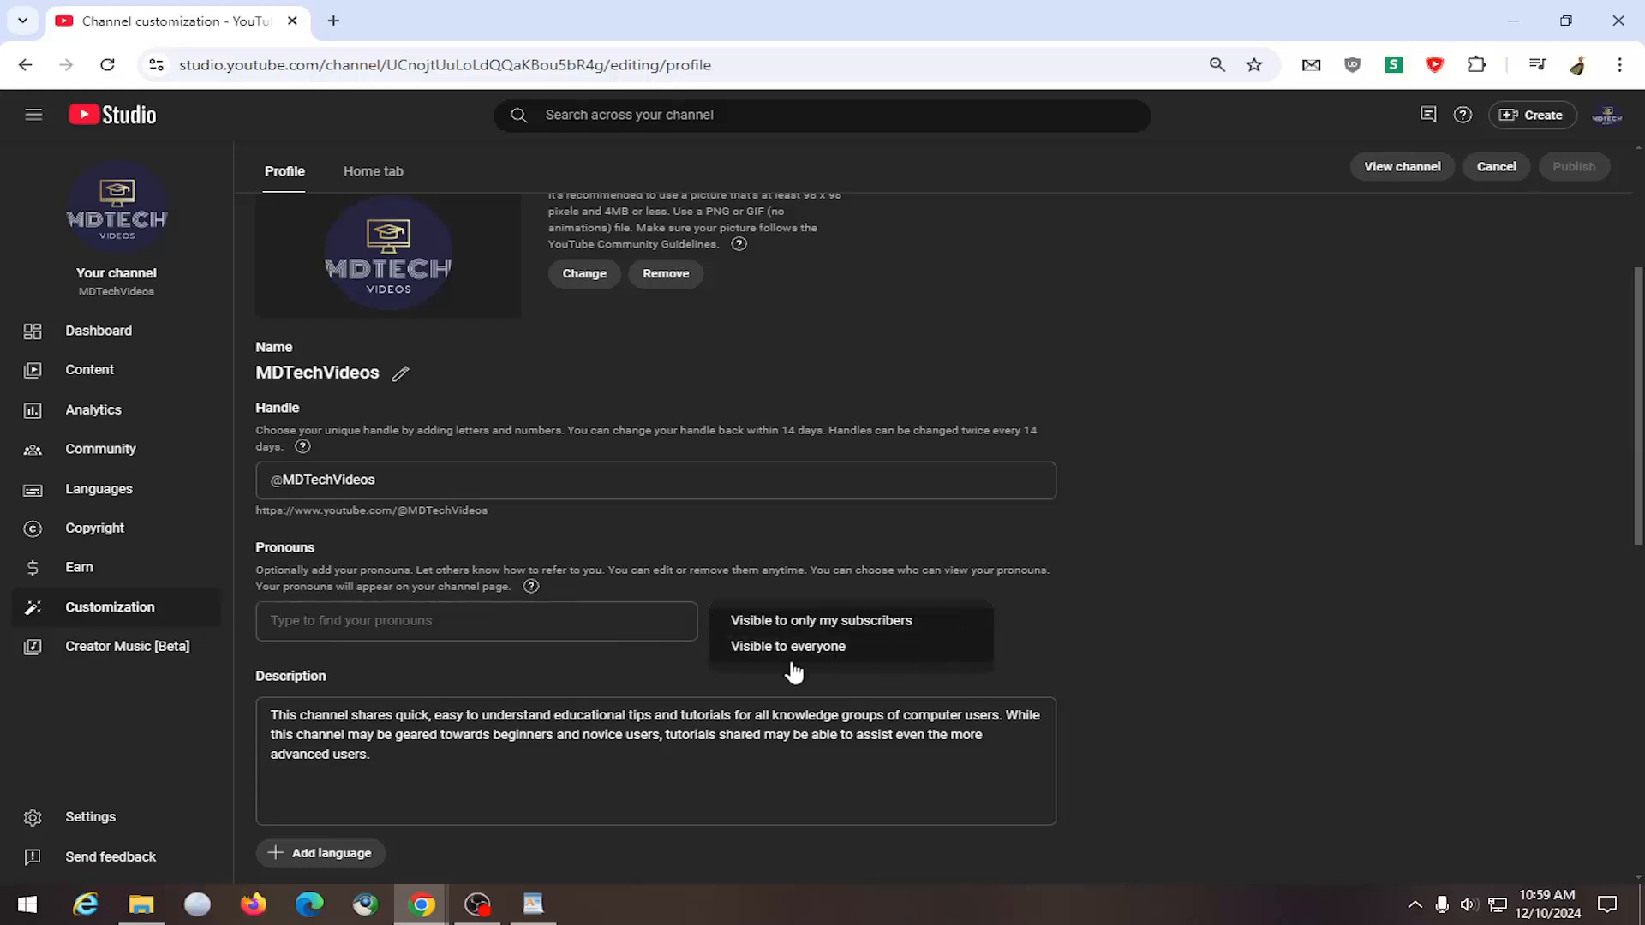
mouse_move(807, 620)
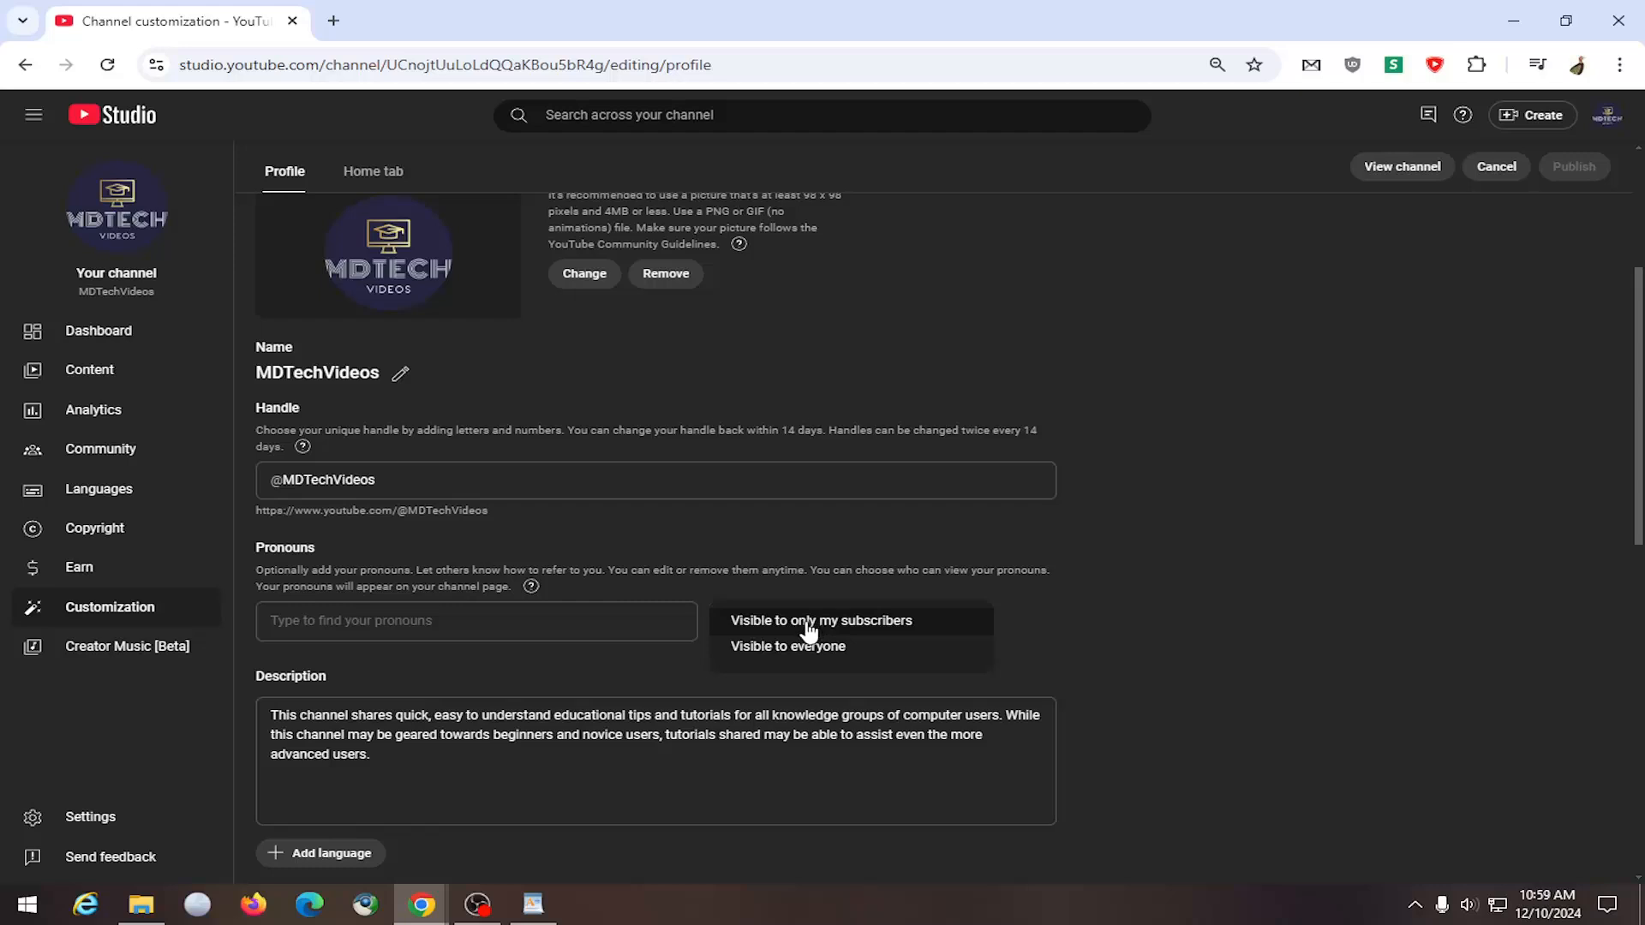
click(821, 621)
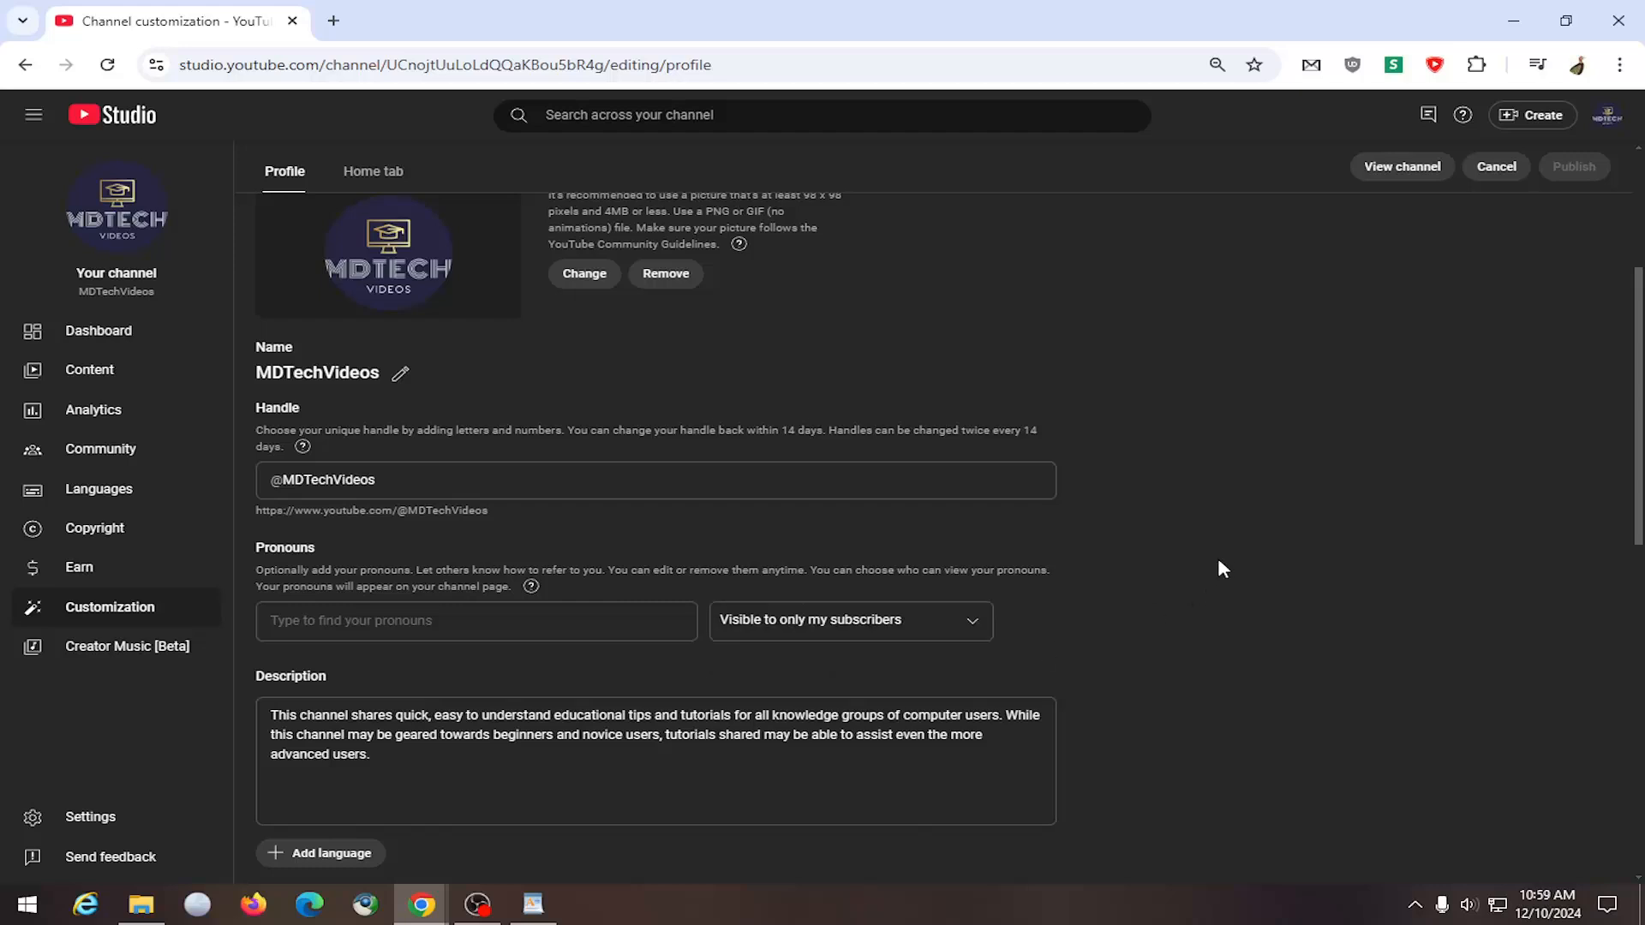
mouse_move(1574, 164)
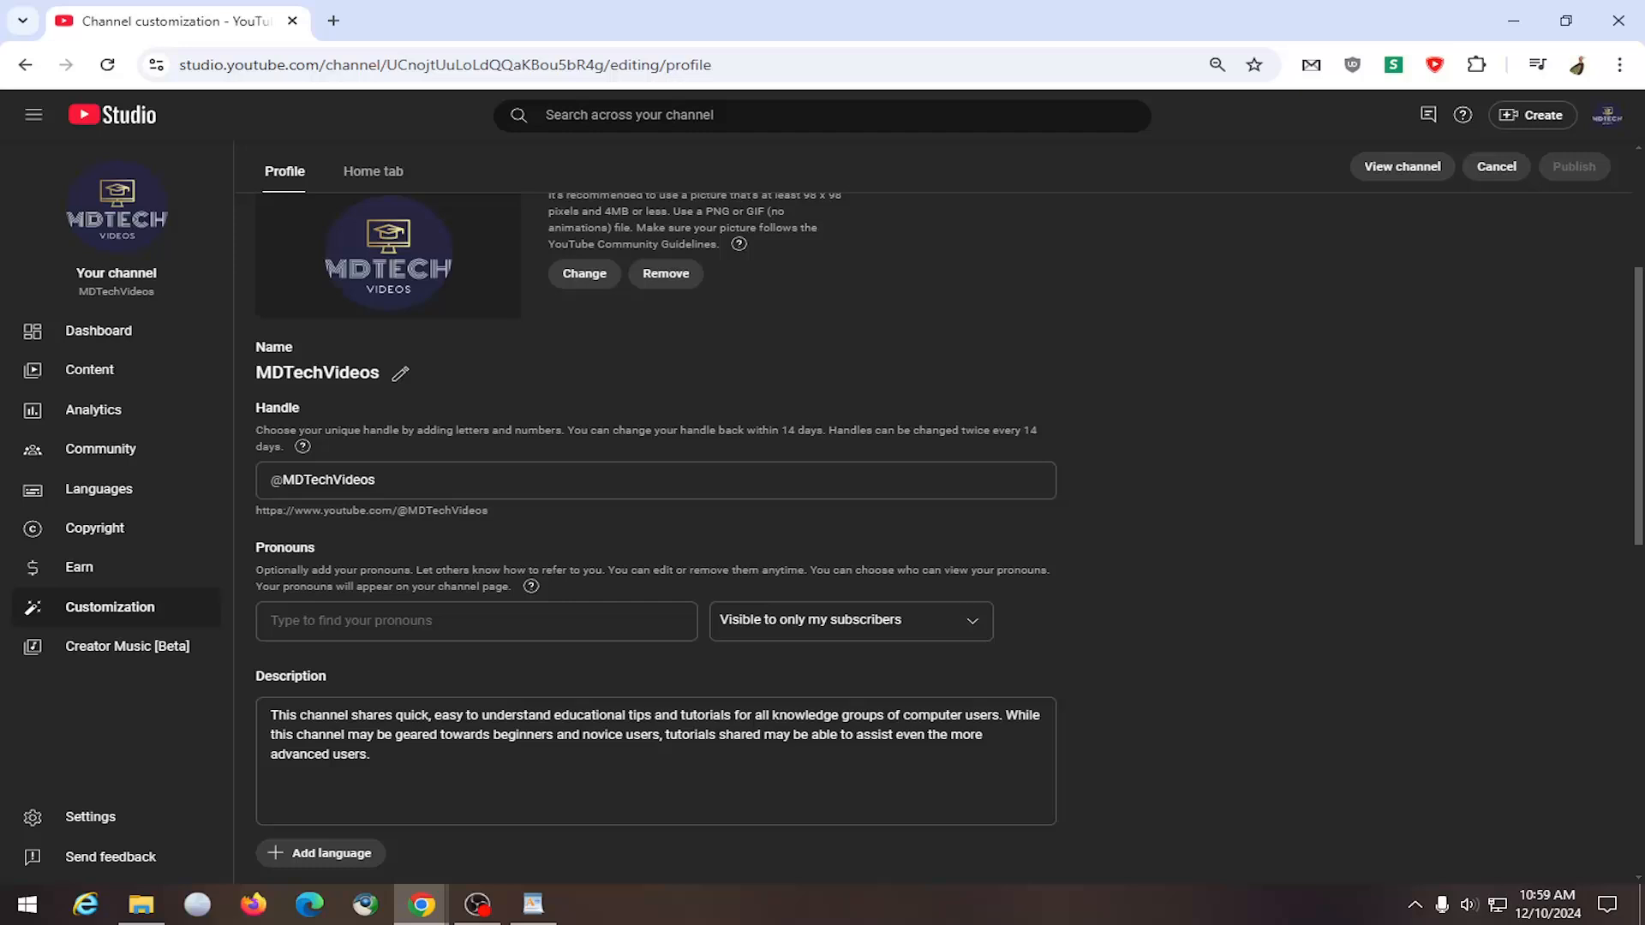
mouse_move(1495, 193)
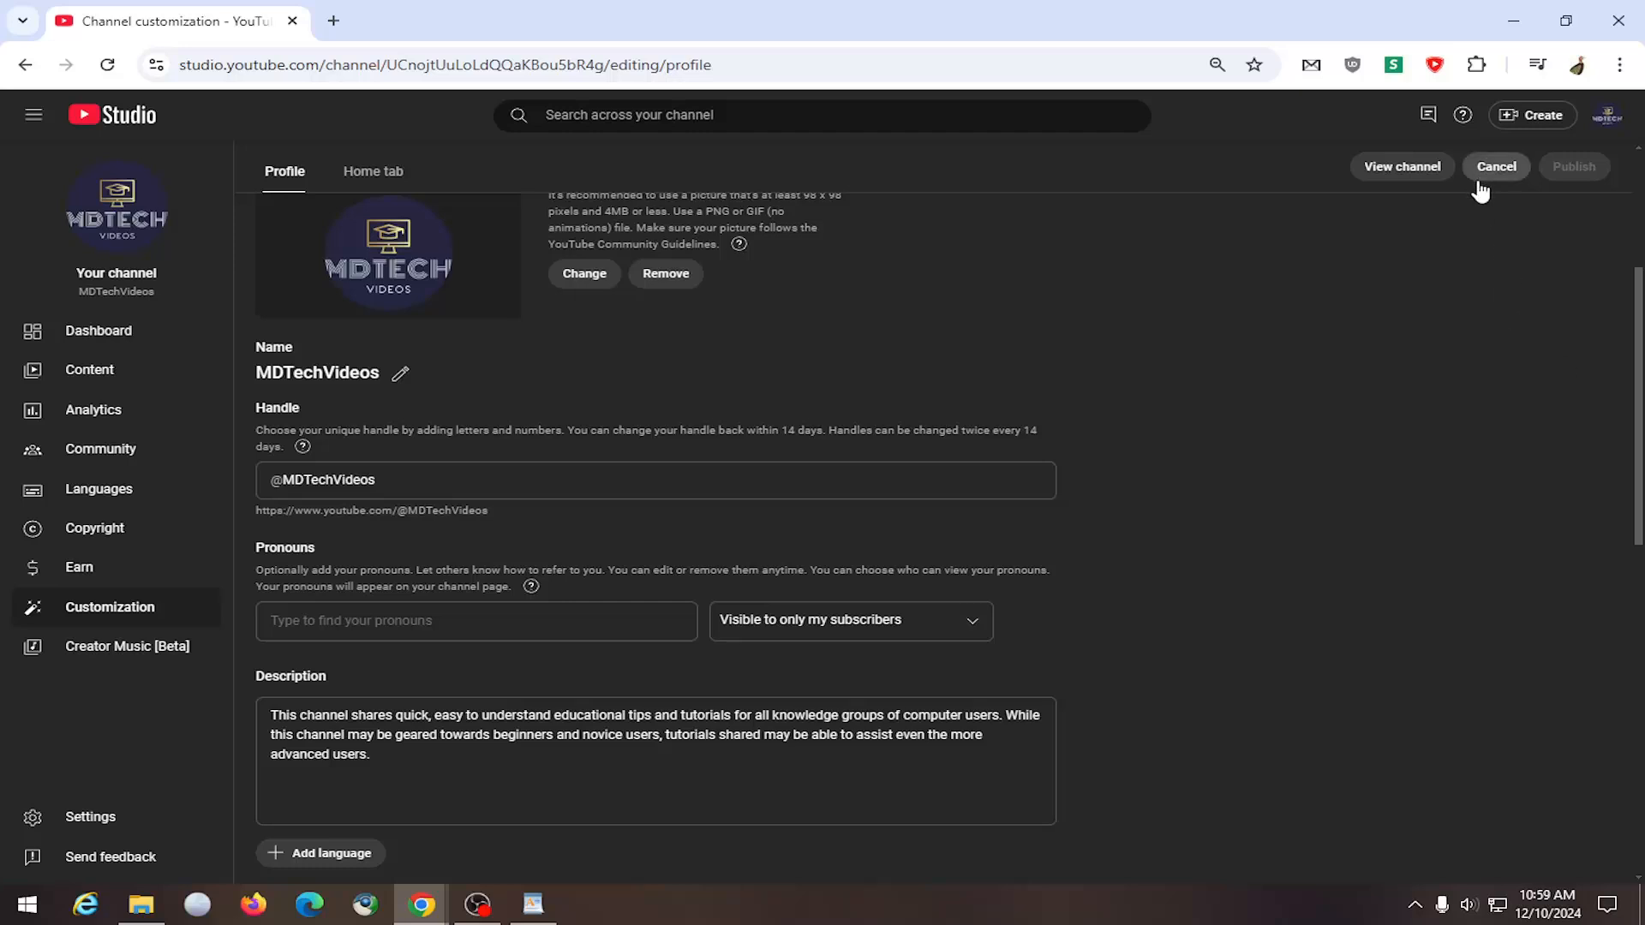